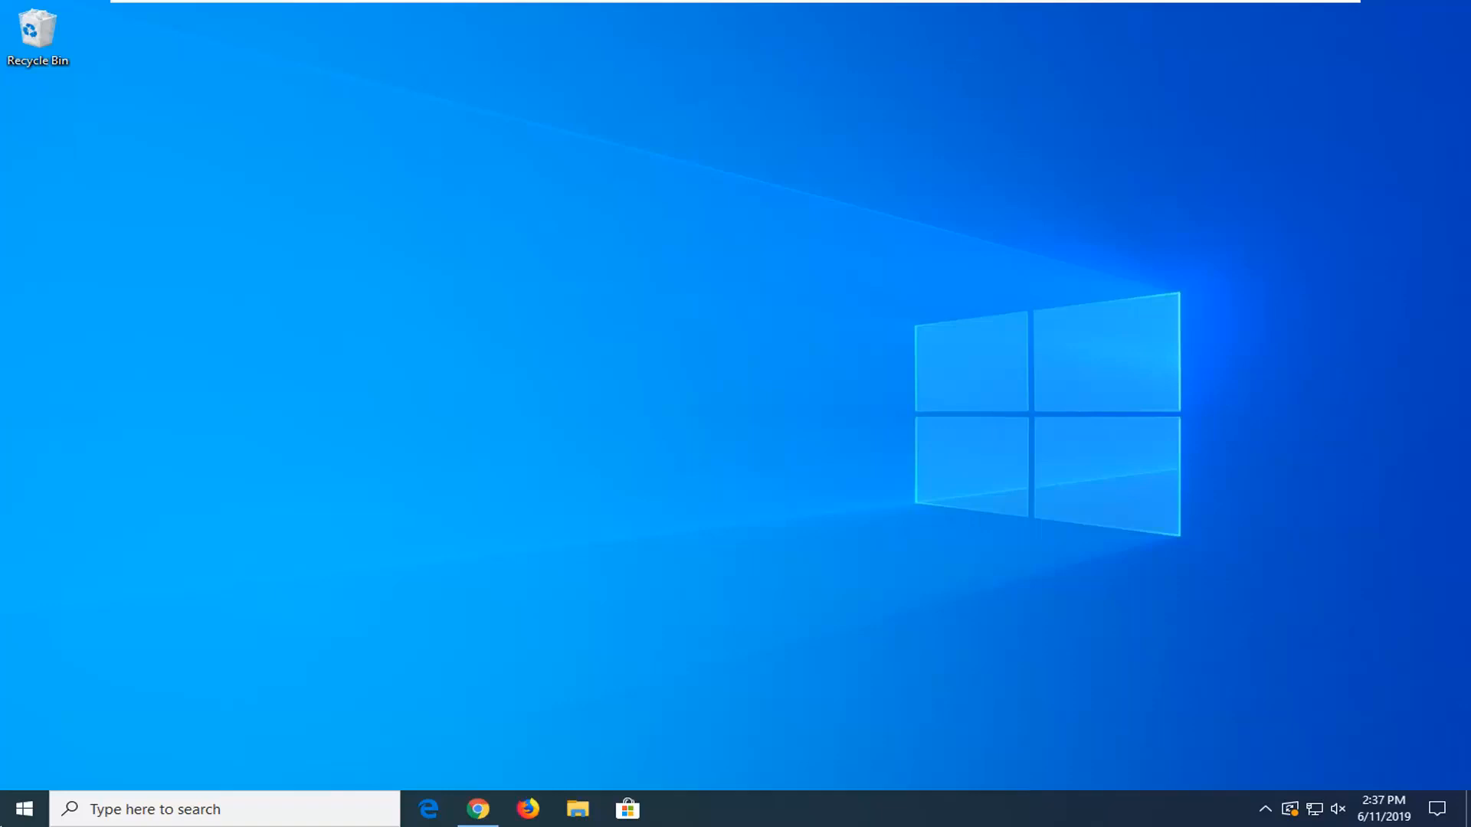
Search the Start menu for 'run' to find the Run app.
click(23, 809)
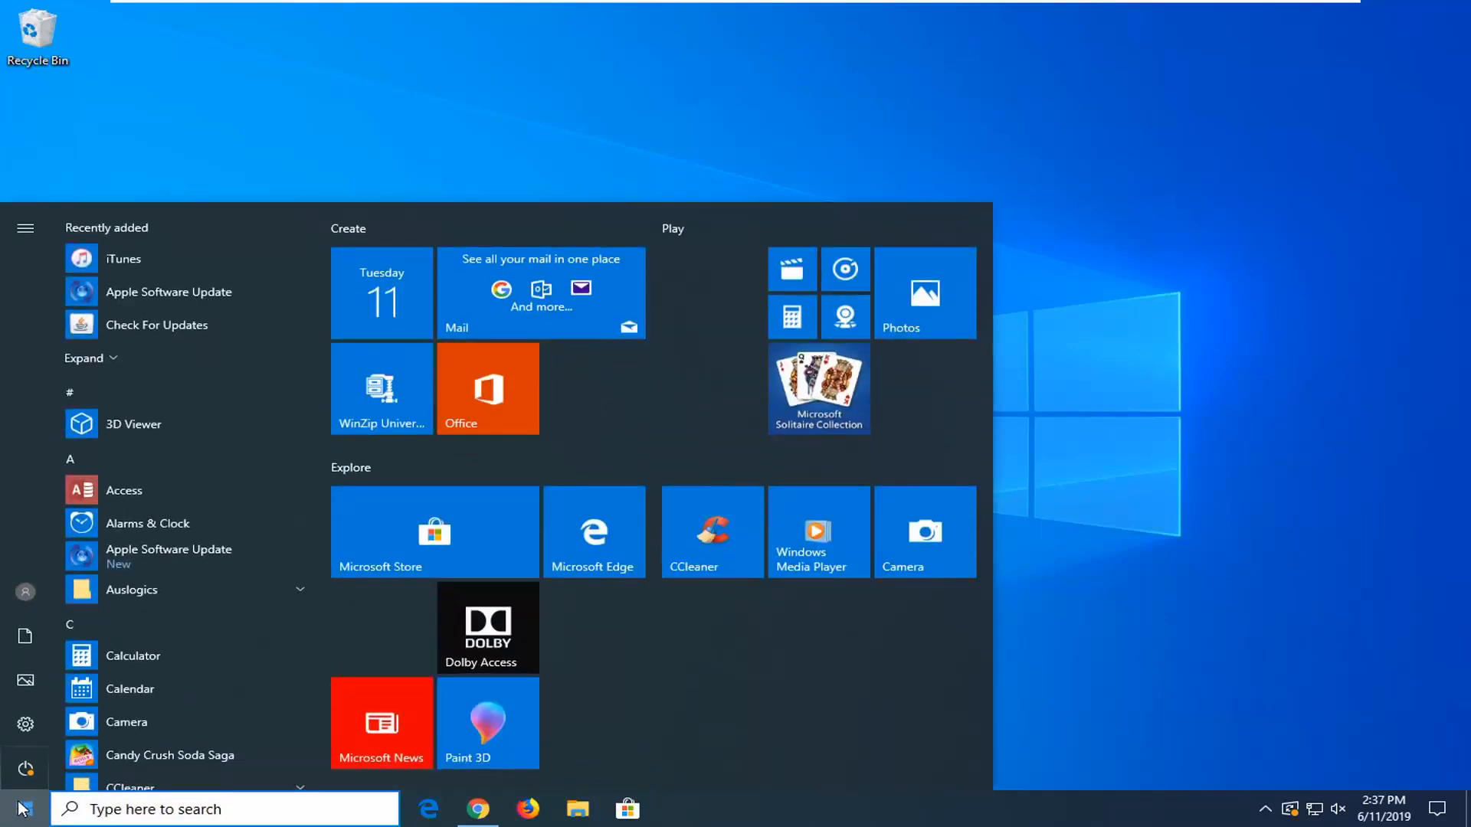
text(run)
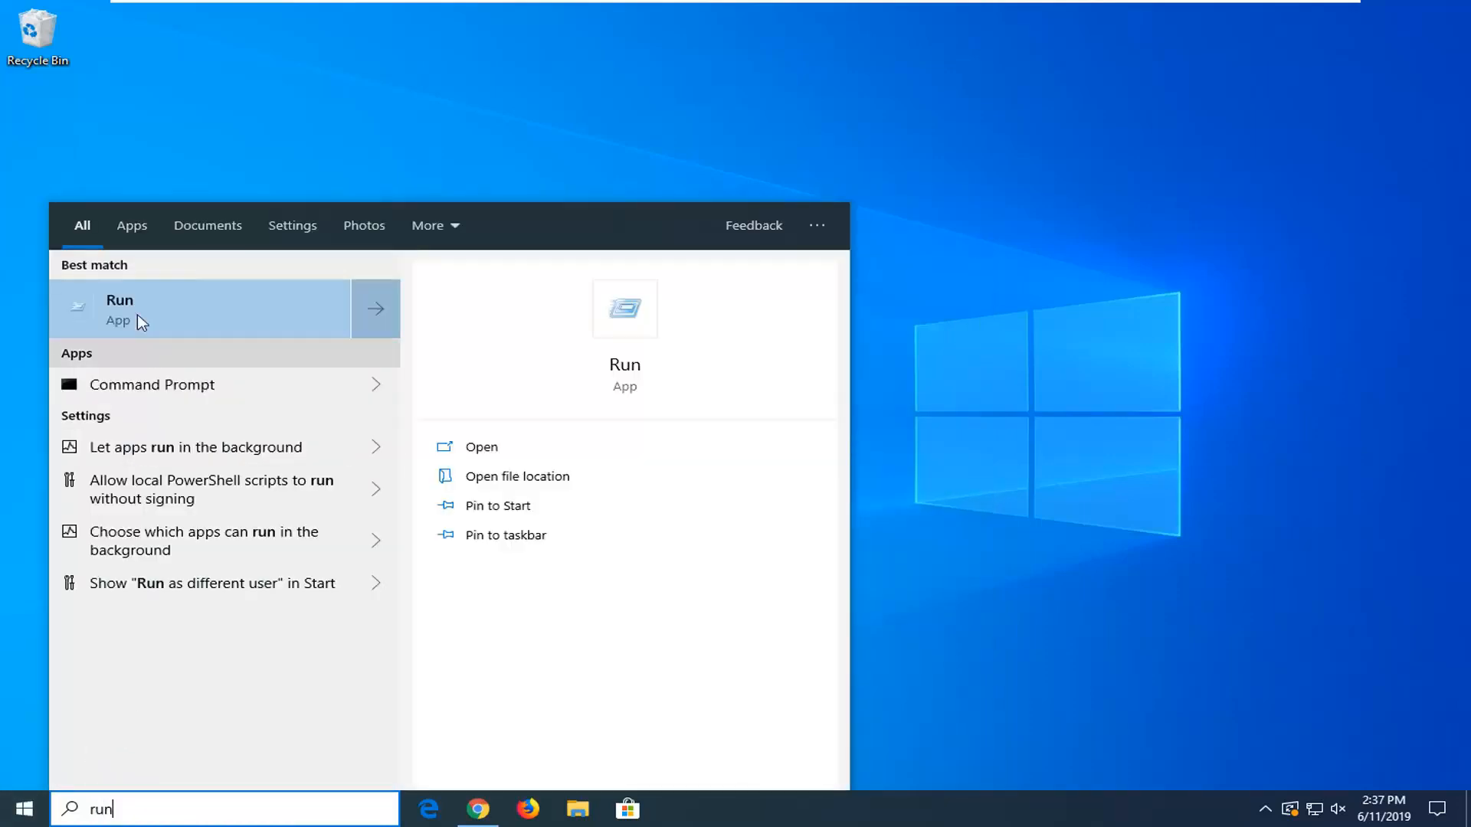
mouse_move(261, 328)
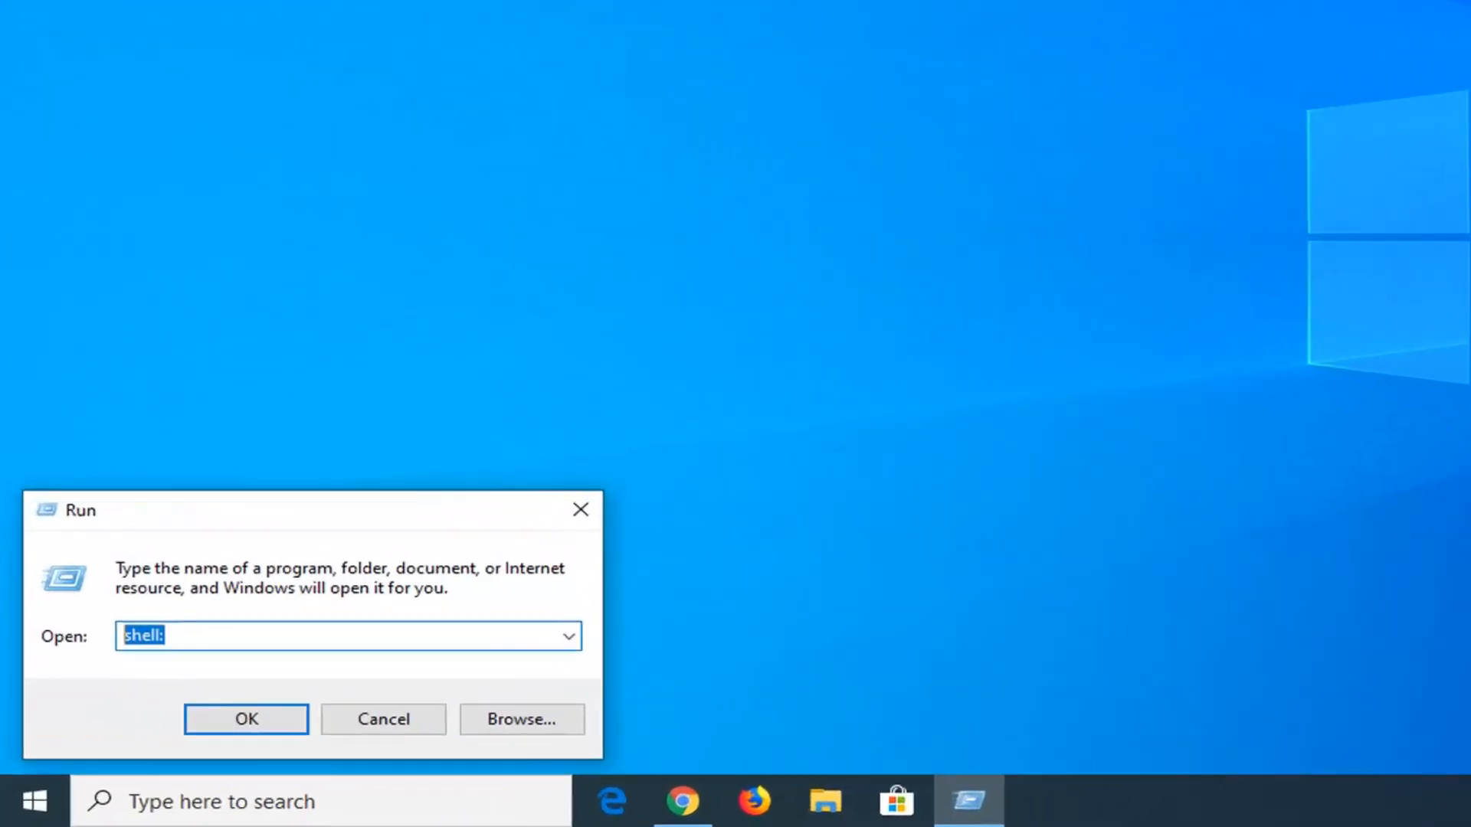
Run the command shell:appsfolder to launch the Applications folder.
text(she)
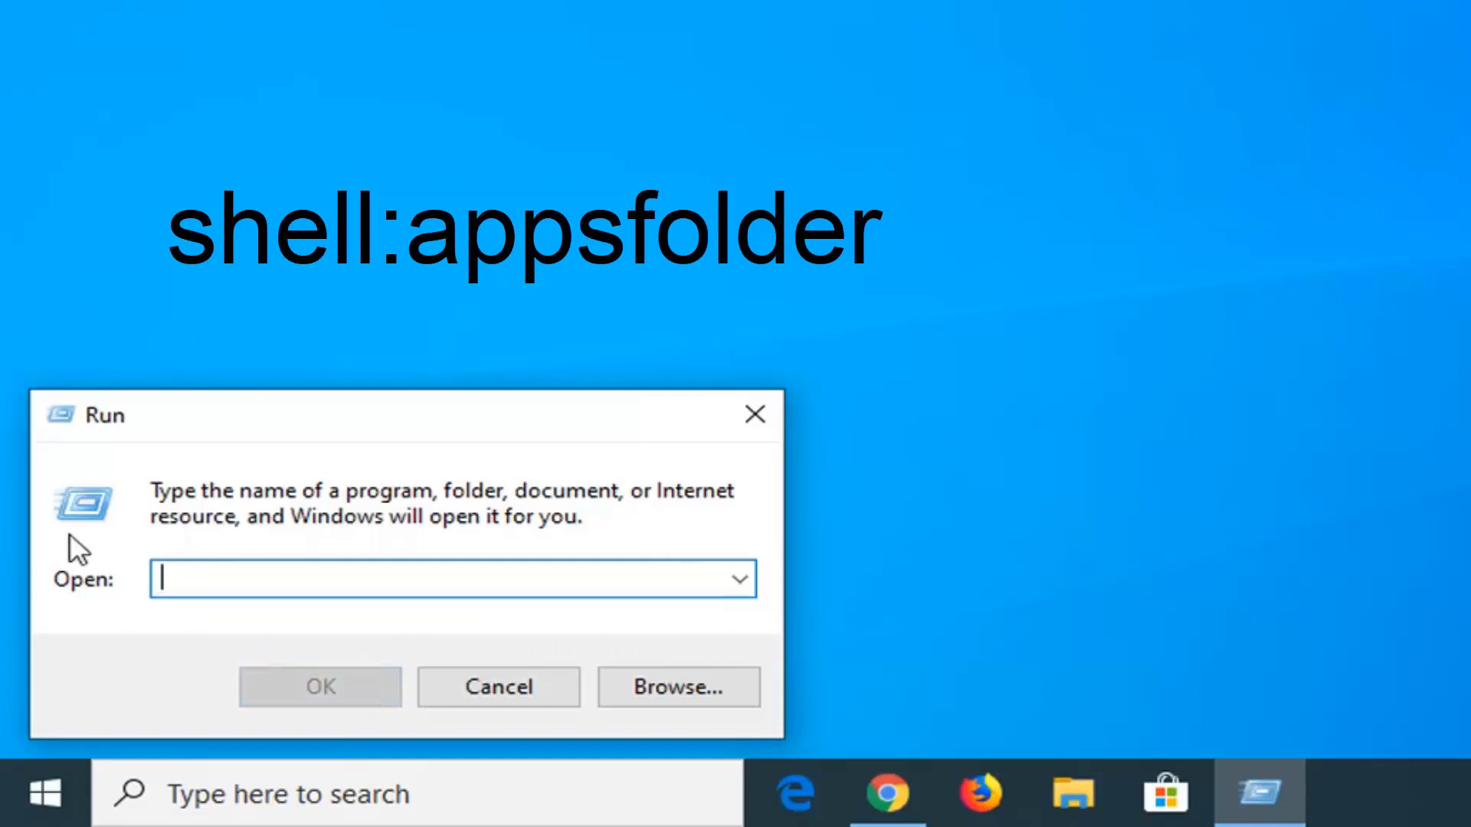
text(shell:)
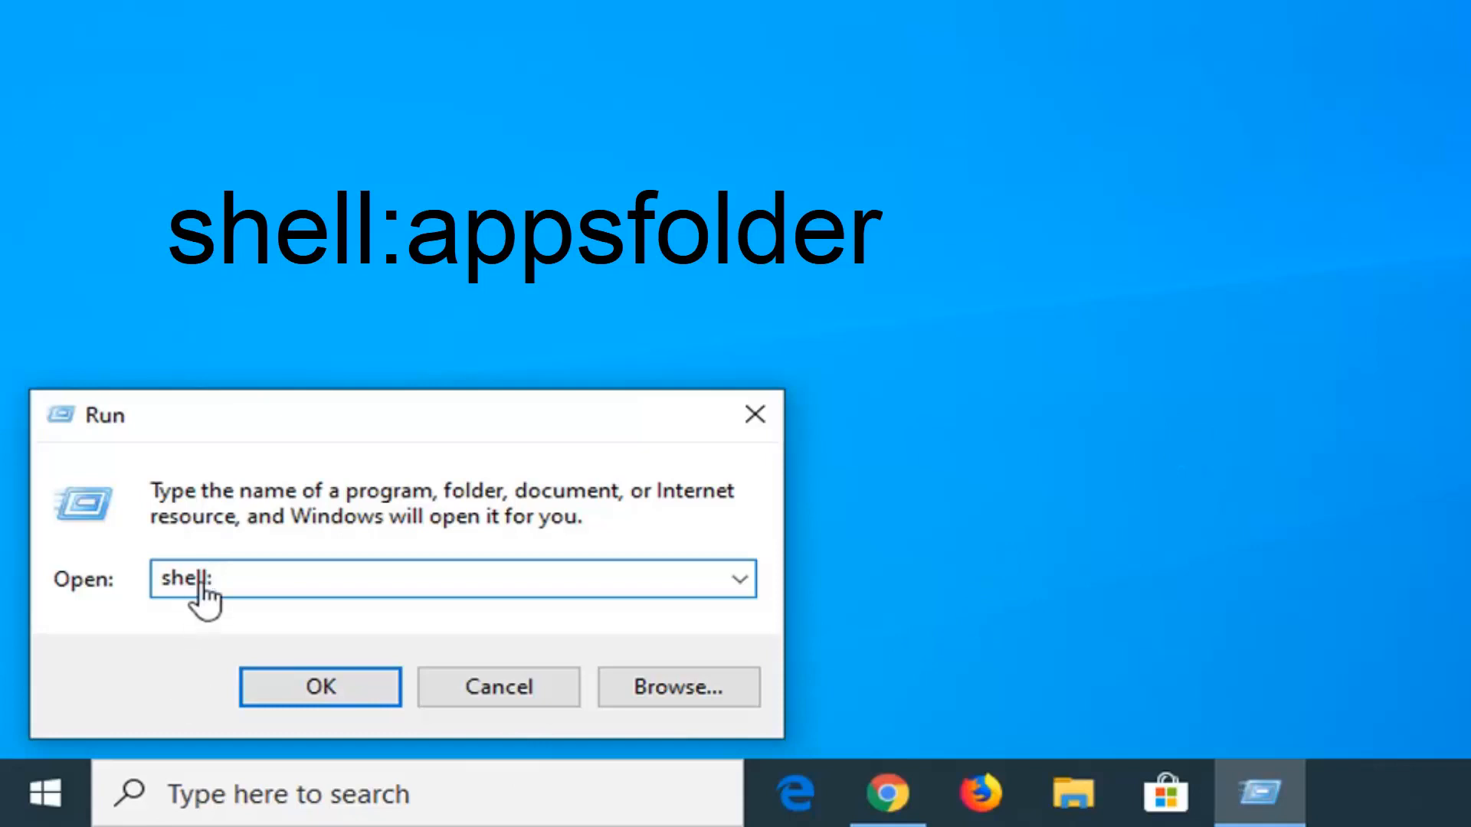
text(a)
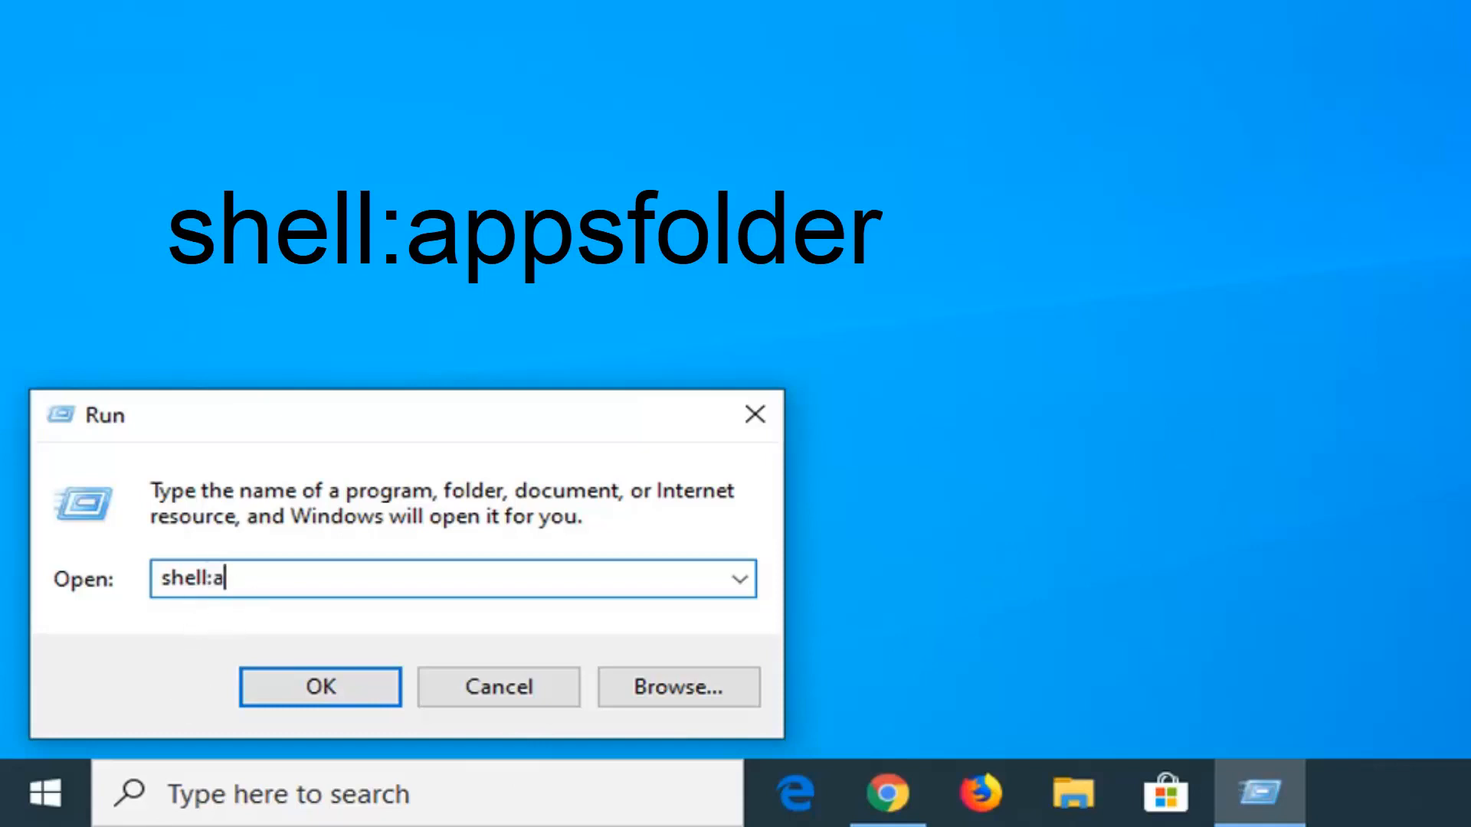
text(ppsfolder)
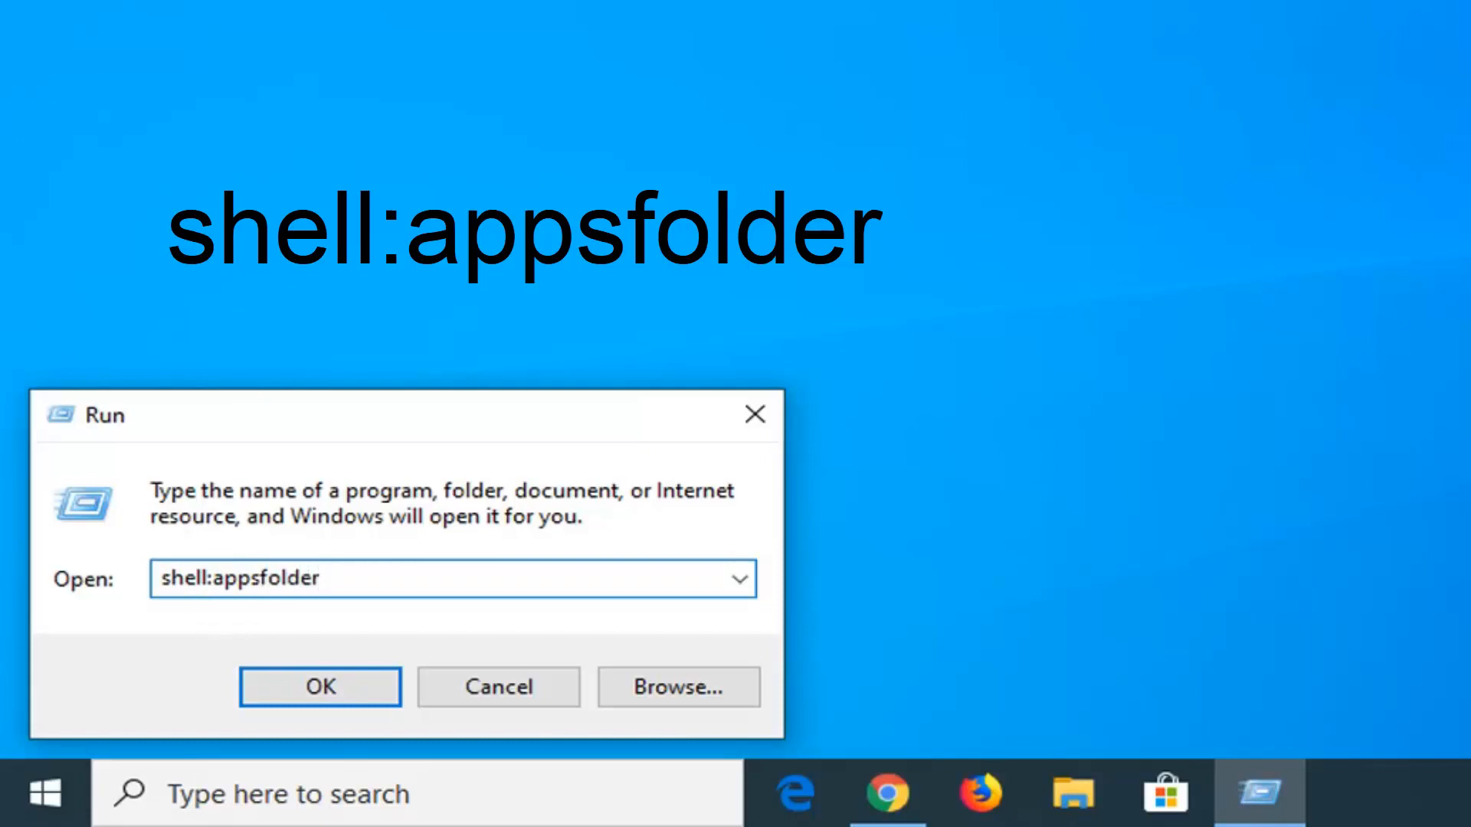
mouse_move(887, 139)
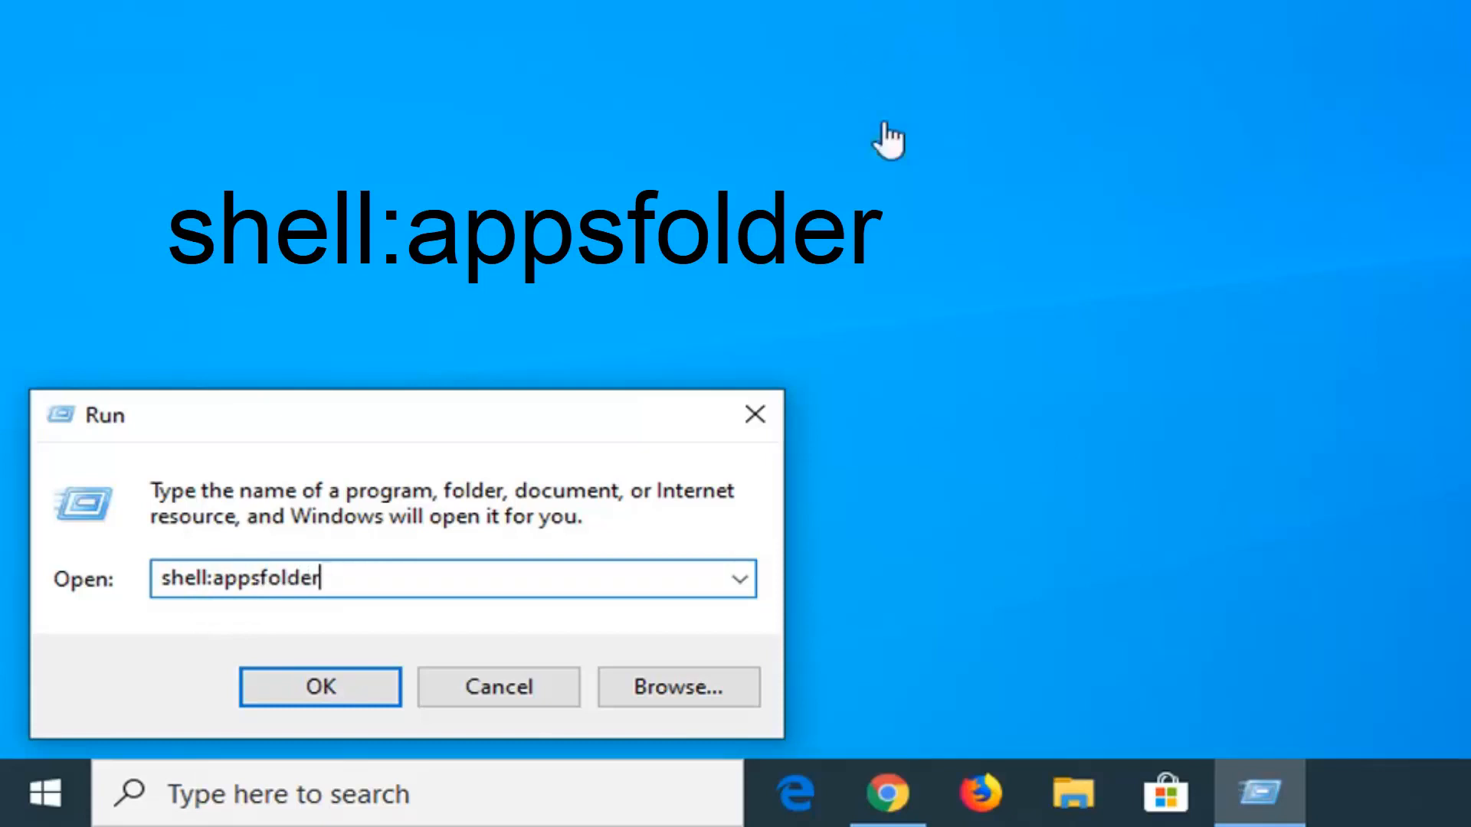
mouse_move(413, 319)
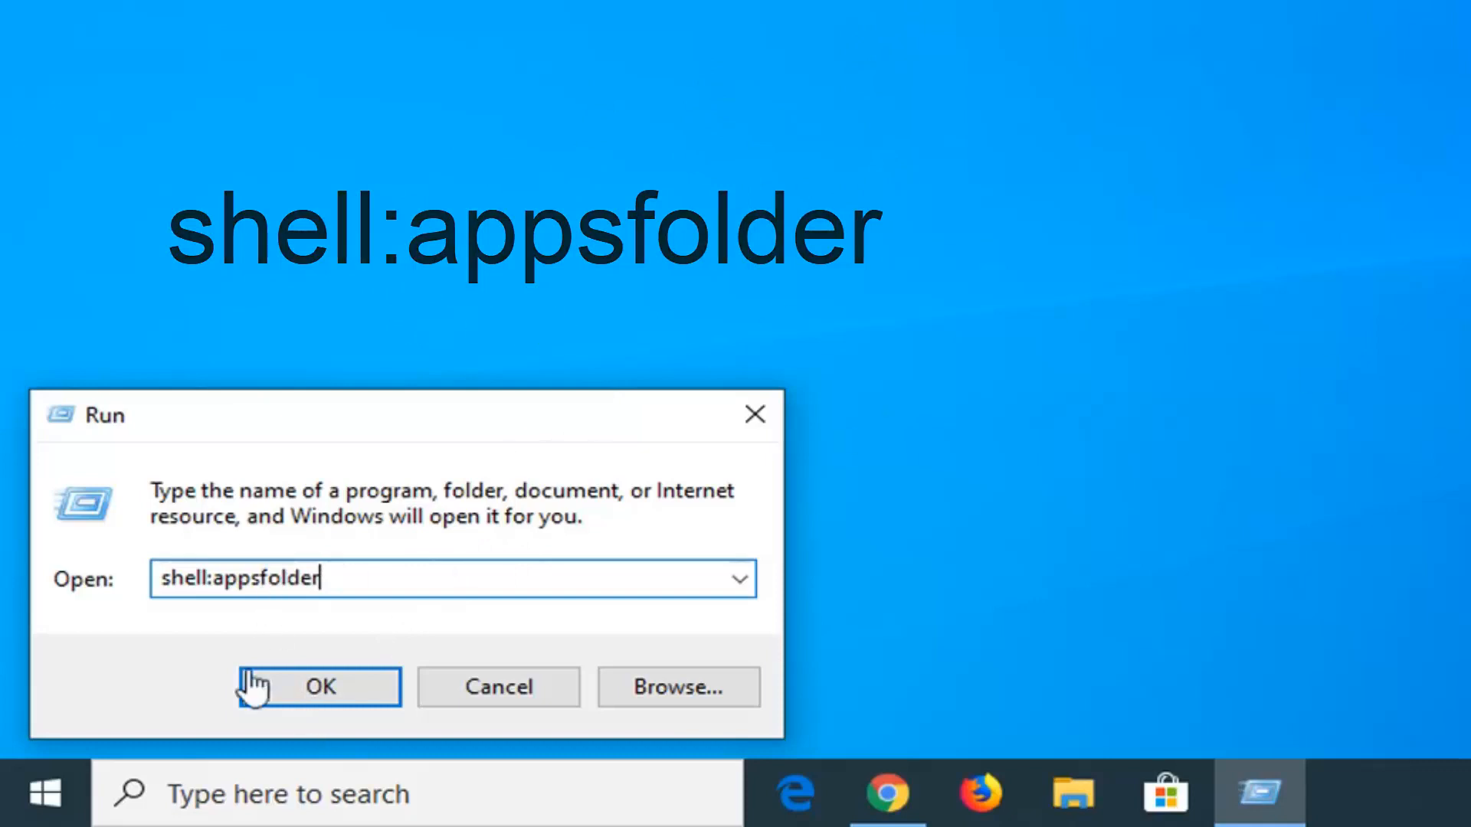
click(319, 687)
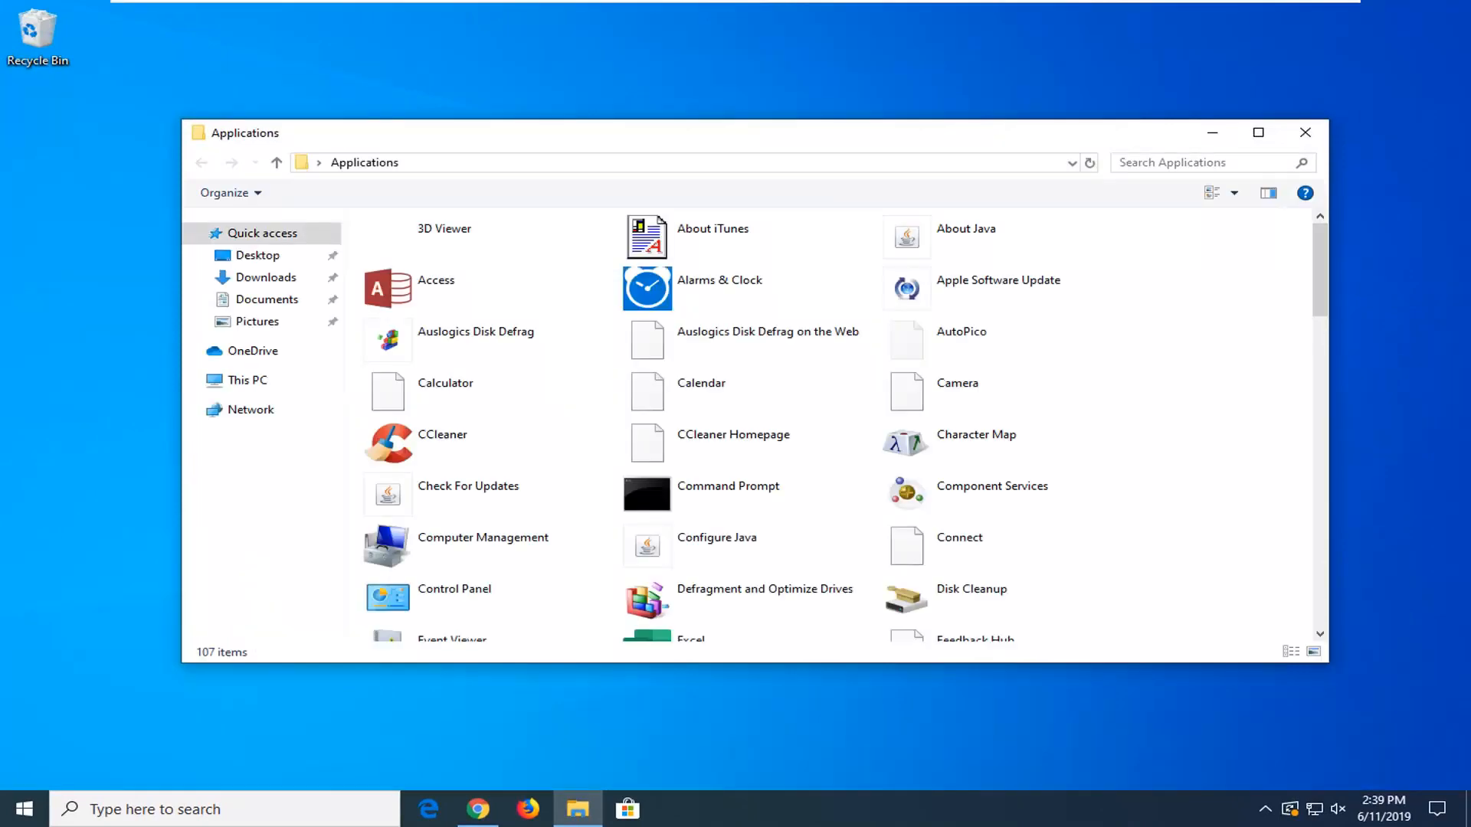
Focus the Applications folder listing the 107 installed apps.
click(734, 441)
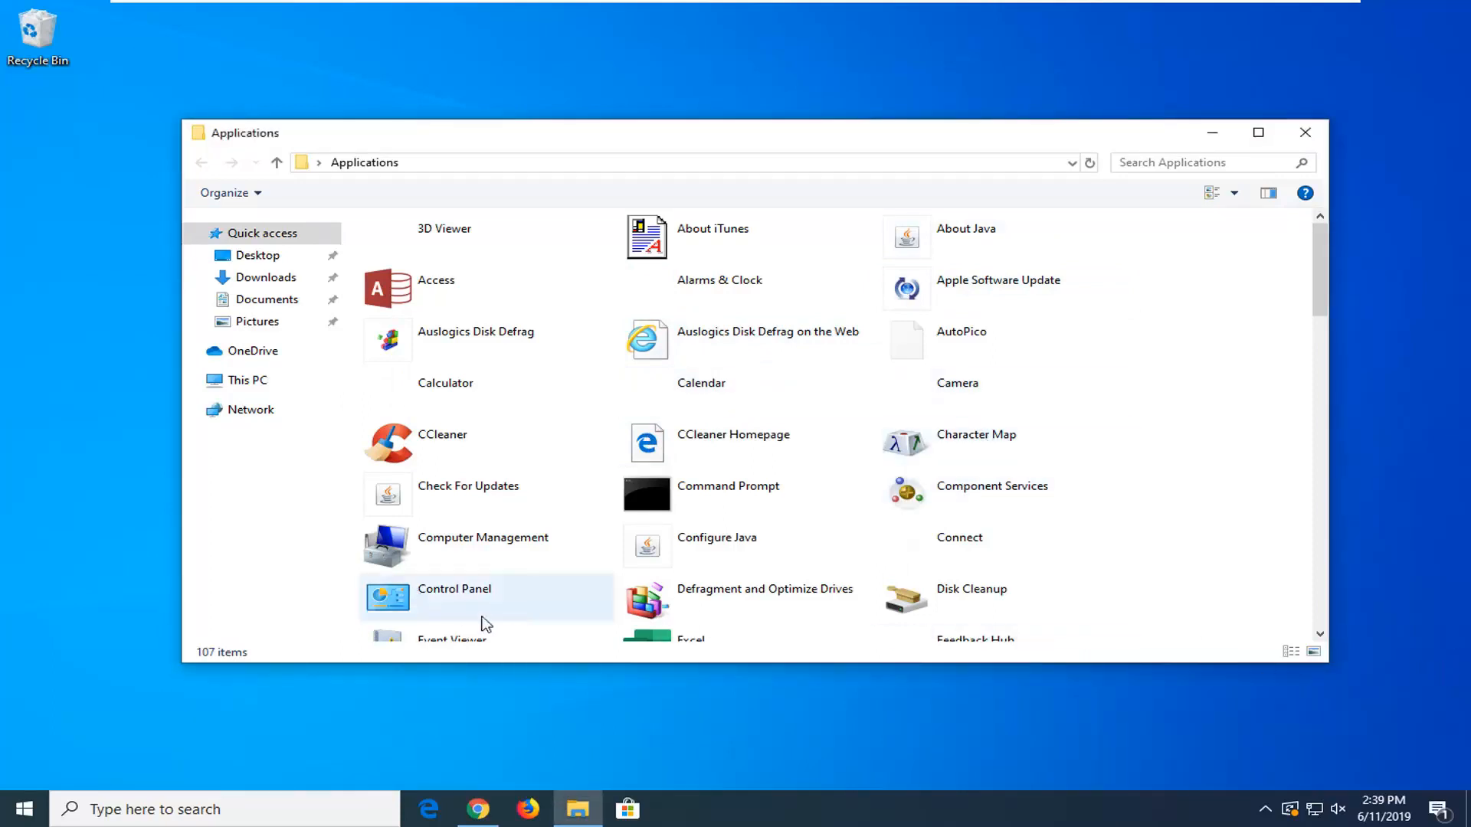
Create a desktop shortcut for Control Panel from its context menu, confirming with Yes.
right_click(453, 596)
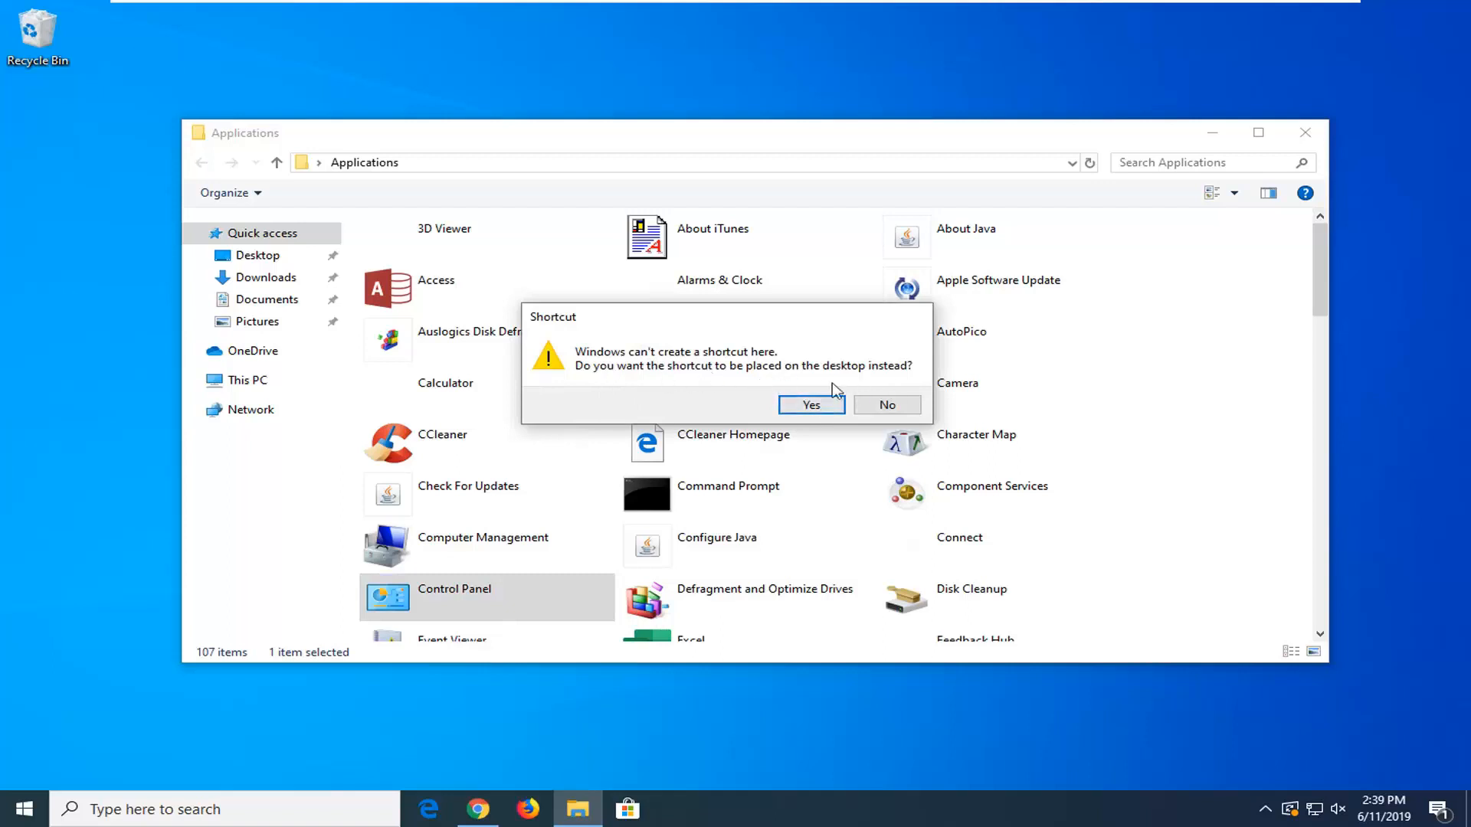
click(808, 405)
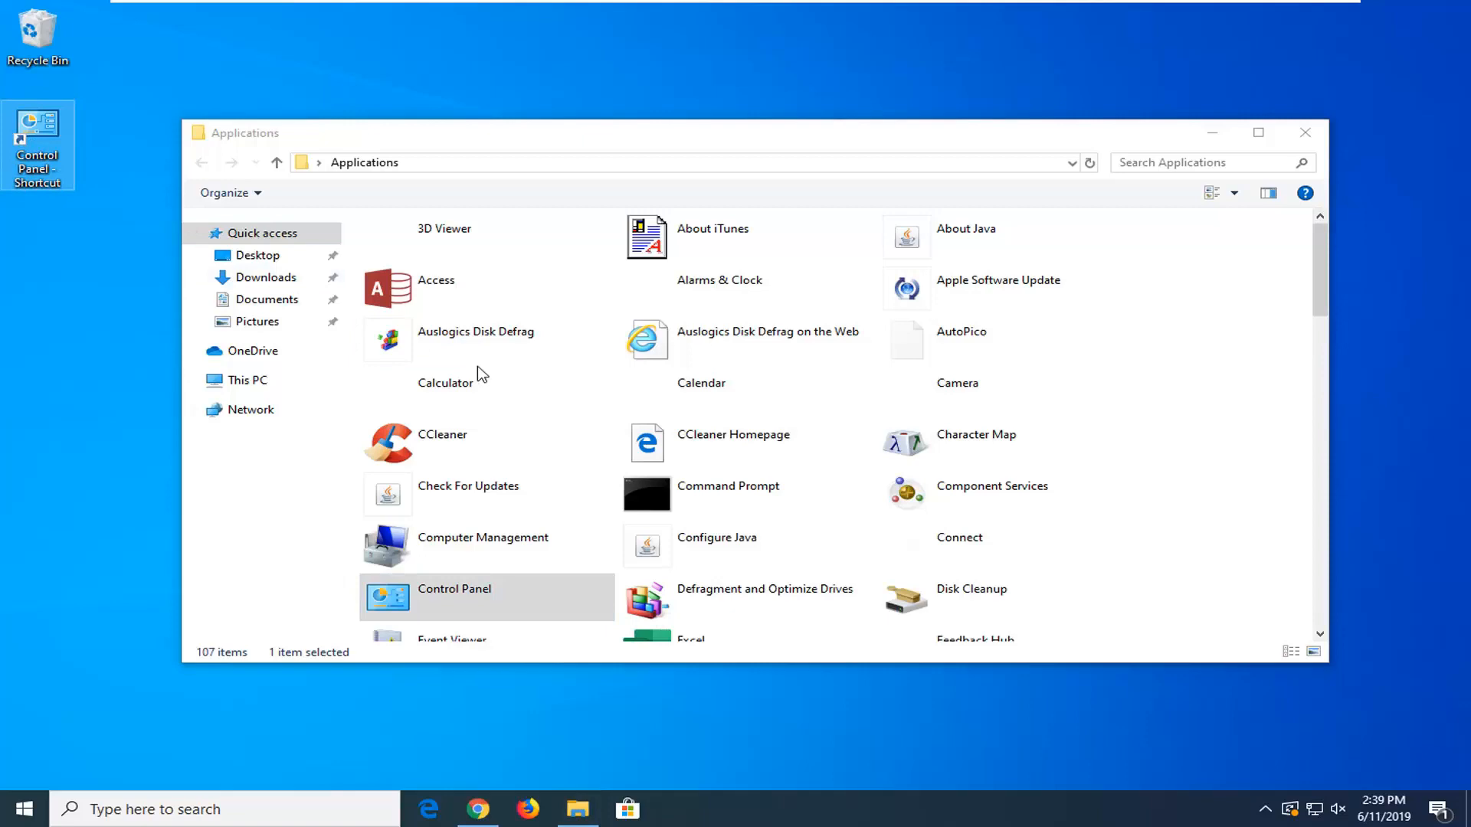
Close the Applications window, leaving the Control Panel shortcut on the desktop.
scroll(down, 3)
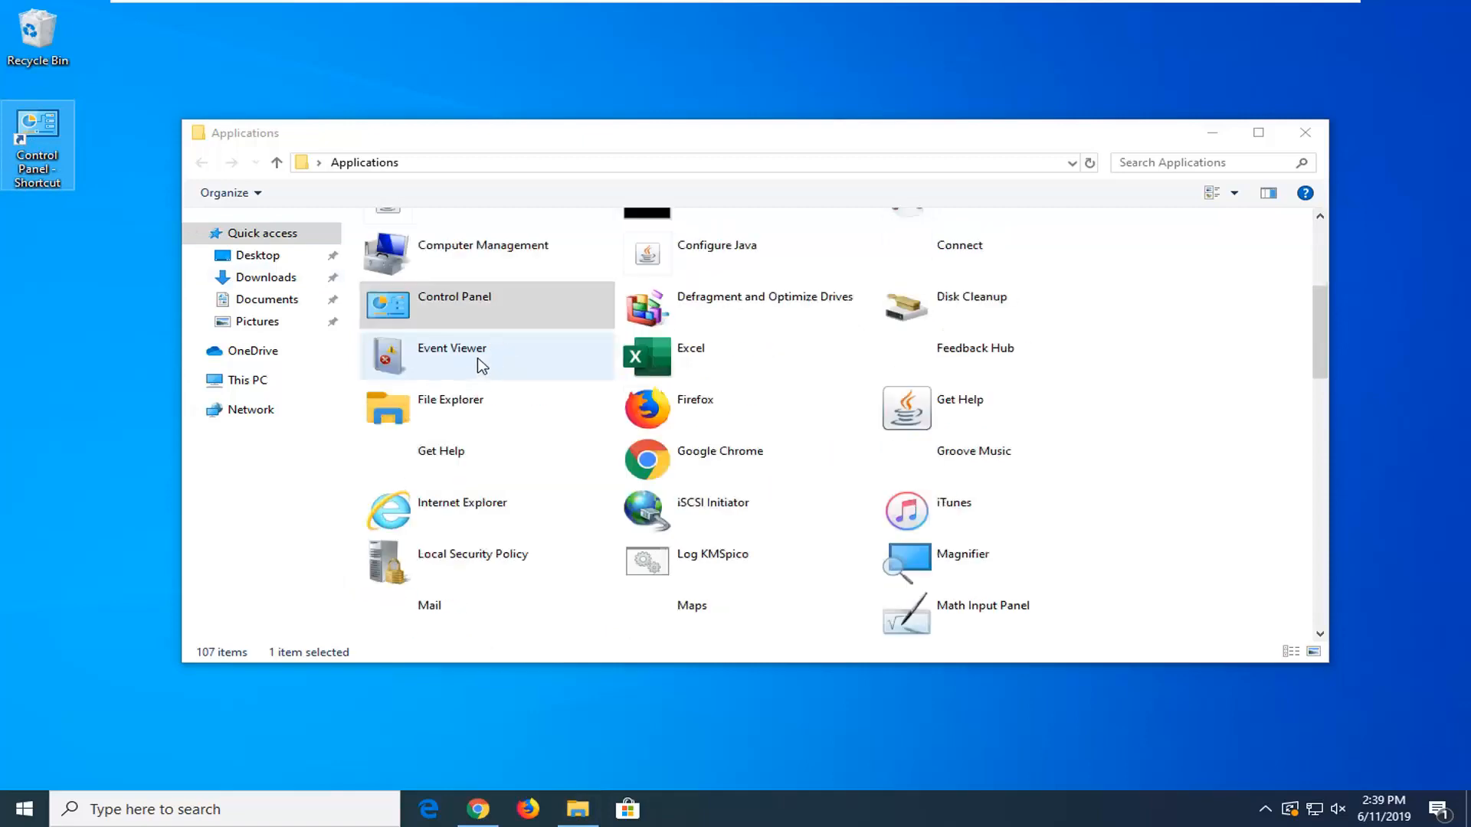
scroll(up, 3)
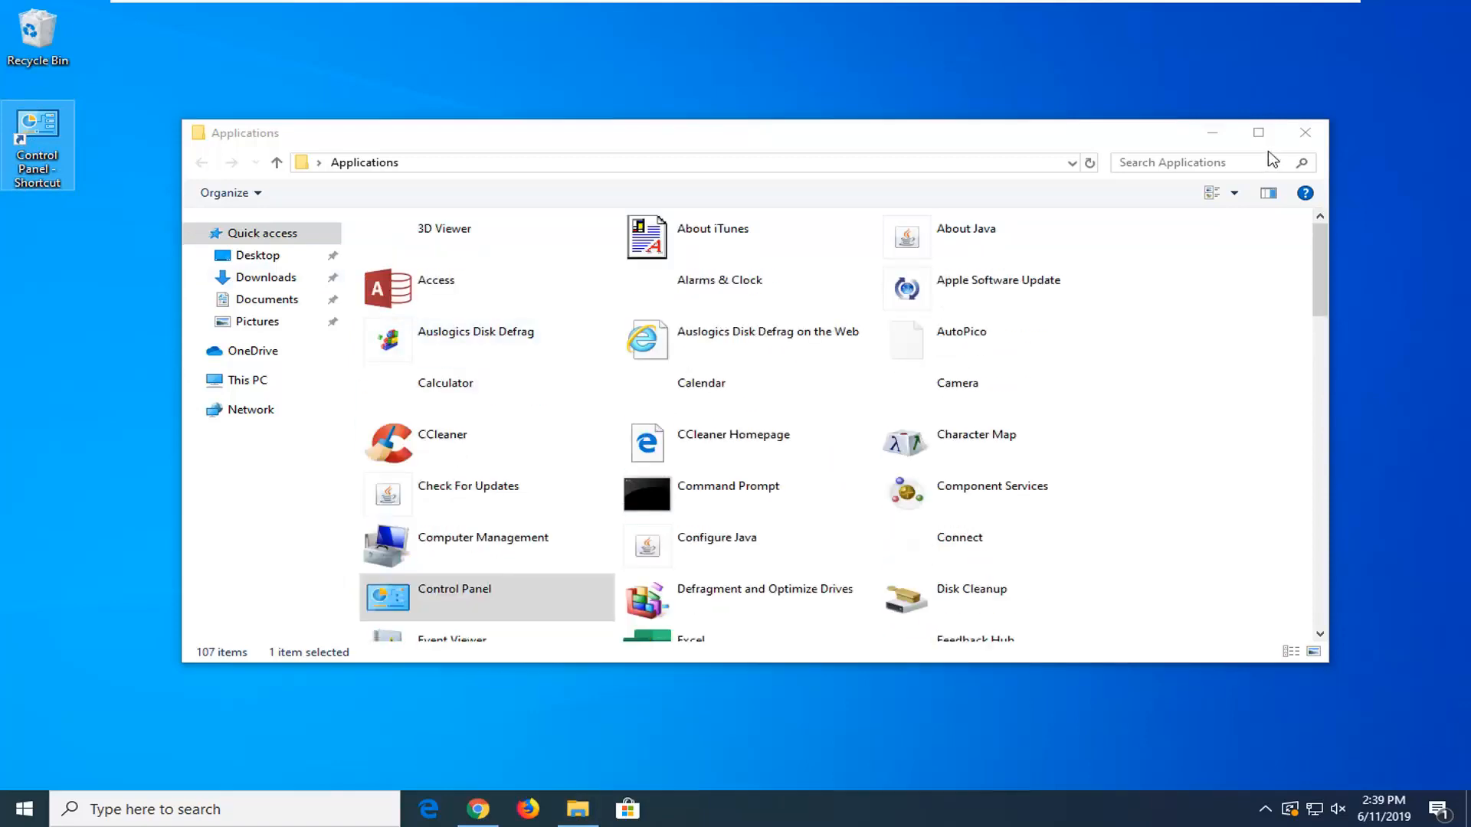
click(1302, 132)
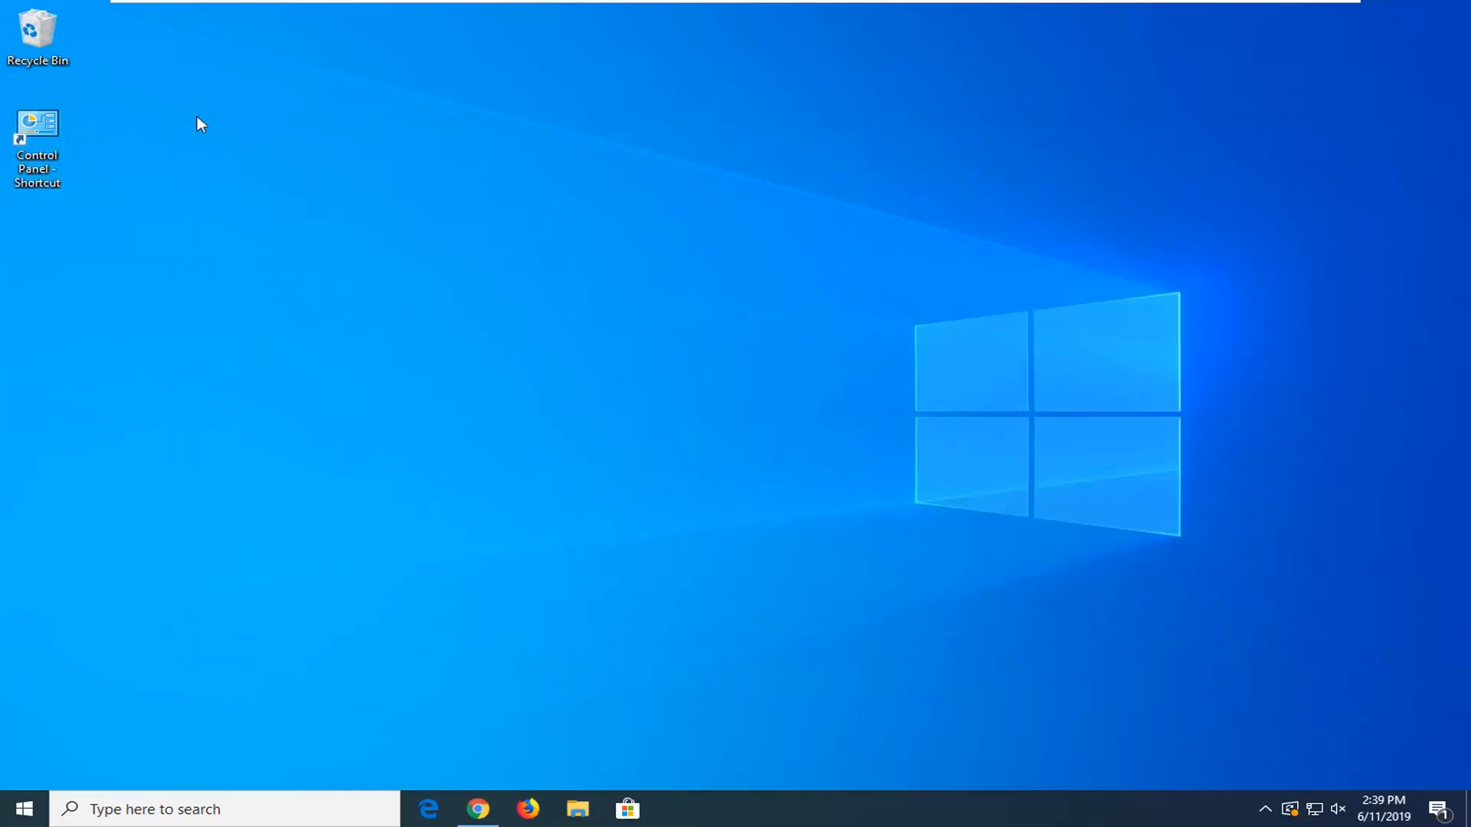